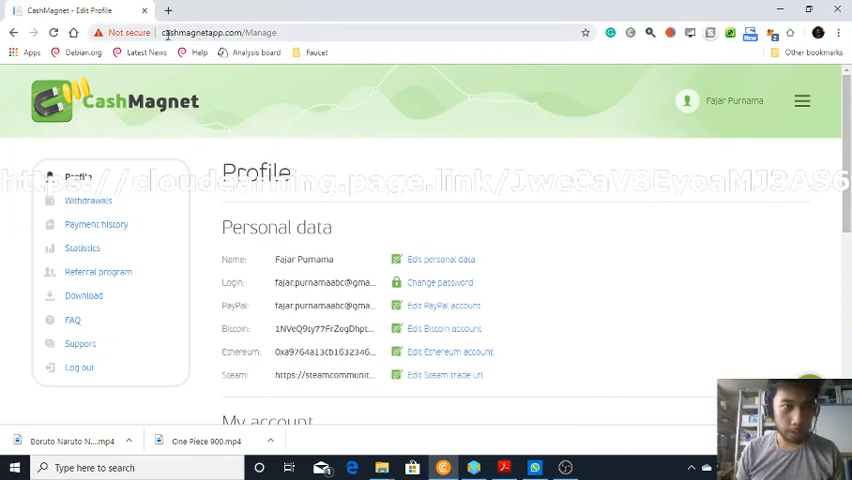
Step: Scroll through the current CashMagnet page before heading to withdrawals
{"action": "scroll", "scroll_direction": "down", "scroll_amount": 3}
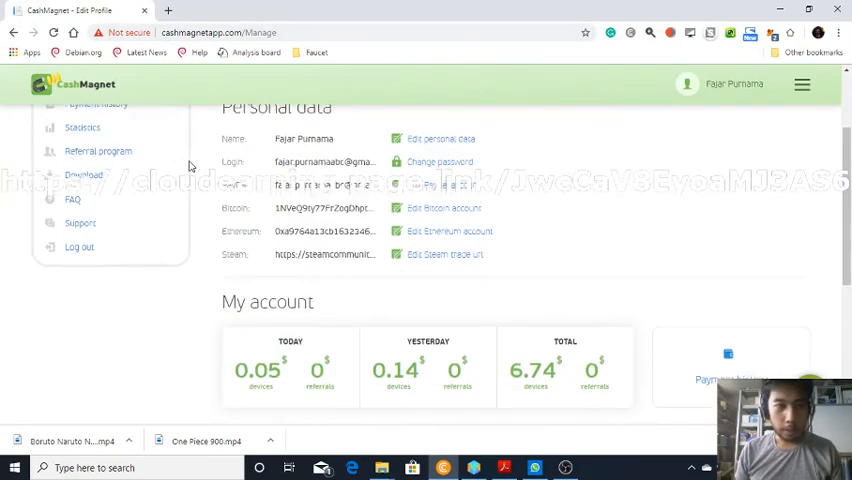
{"action": "scroll", "scroll_direction": "down", "scroll_amount": 3}
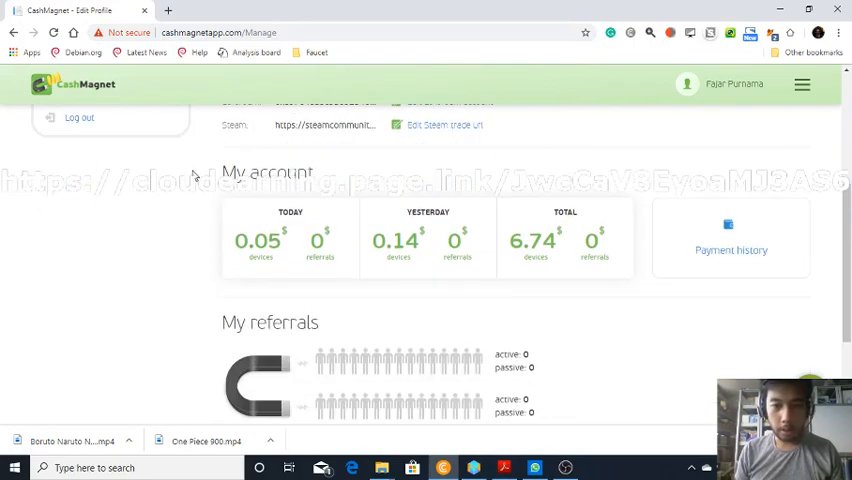
{"action": "scroll", "scroll_direction": "up", "scroll_amount": 3}
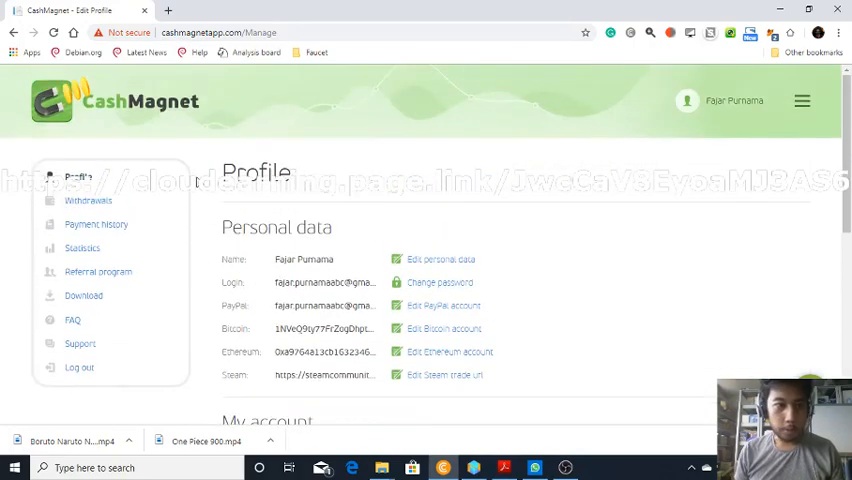
{"action": "scroll", "scroll_direction": "down", "scroll_amount": 3}
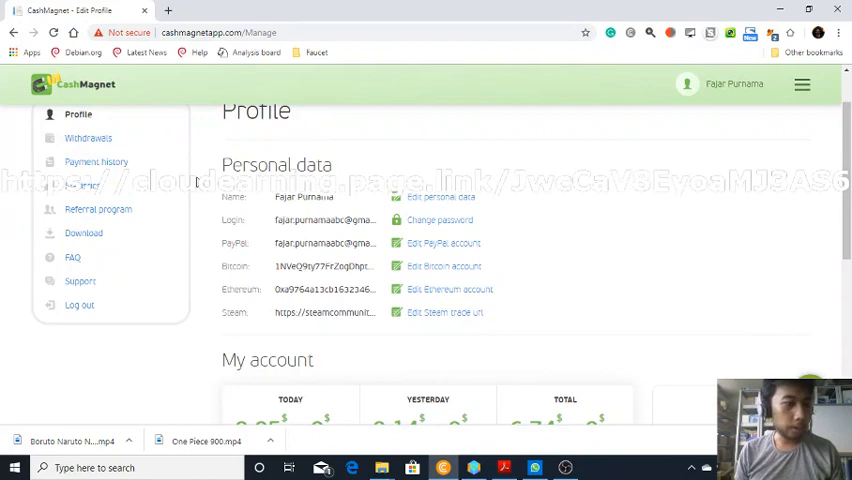
{"action": "scroll", "scroll_direction": "down", "scroll_amount": 3}
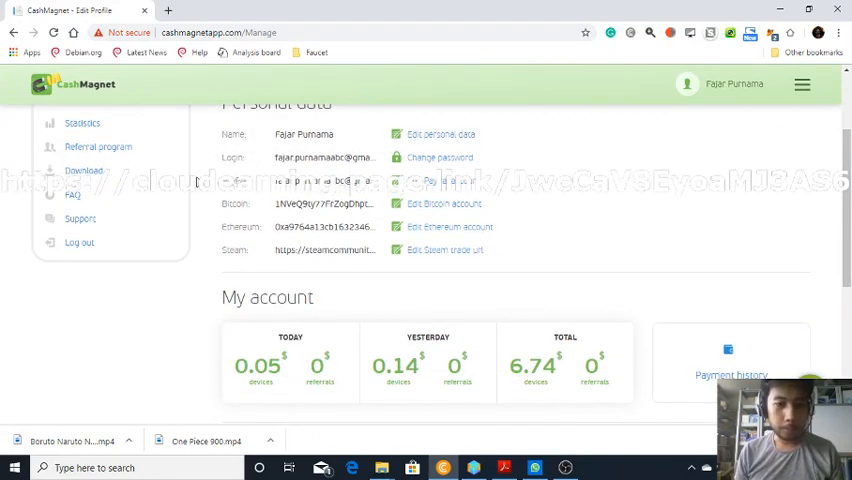
{"action": "scroll", "scroll_direction": "down", "scroll_amount": 3}
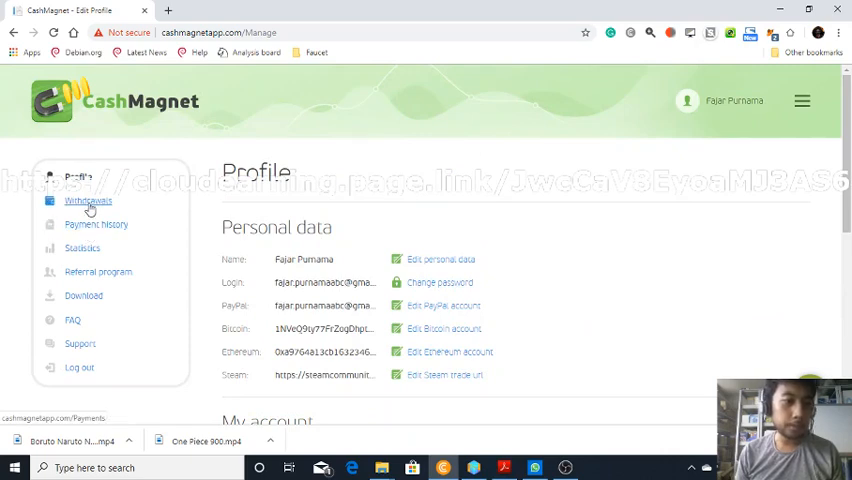
Step: Show the Withdrawals page and browse the Amazon, PayPal and Bitcoin voucher cards
{"action": "left_click", "coordinate": [88, 200]}
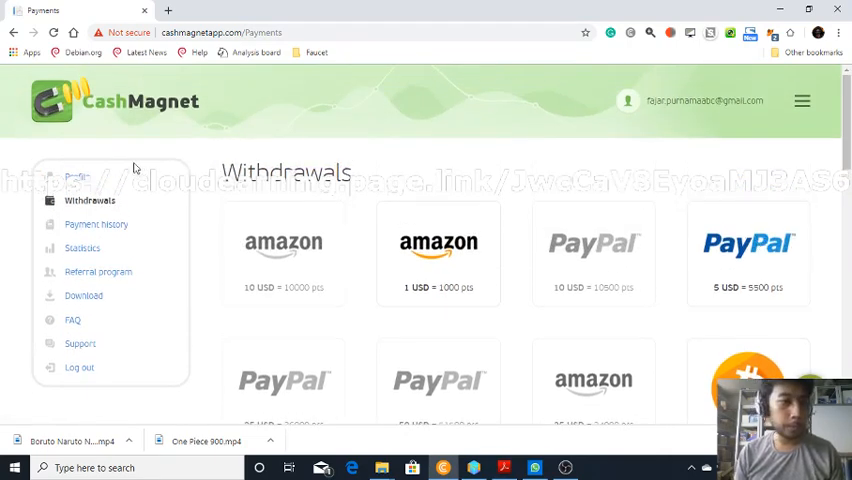
{"action": "scroll", "scroll_direction": "down", "scroll_amount": 3}
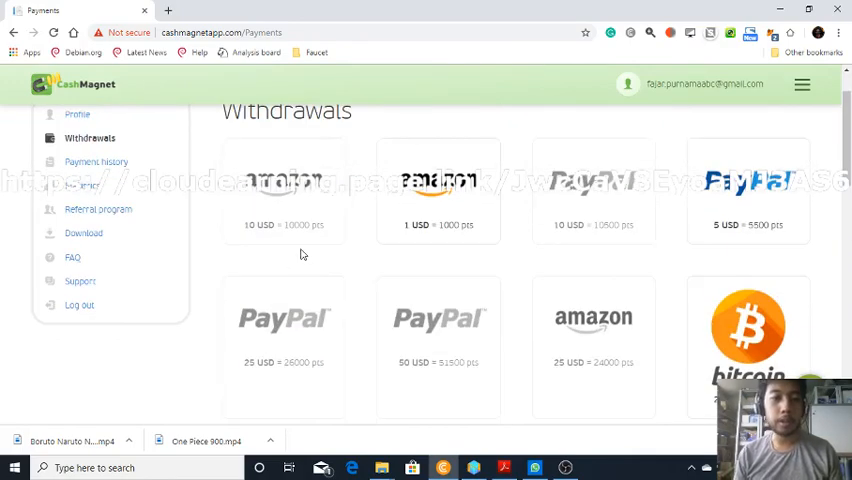
{"action": "scroll", "scroll_direction": "down", "scroll_amount": 3}
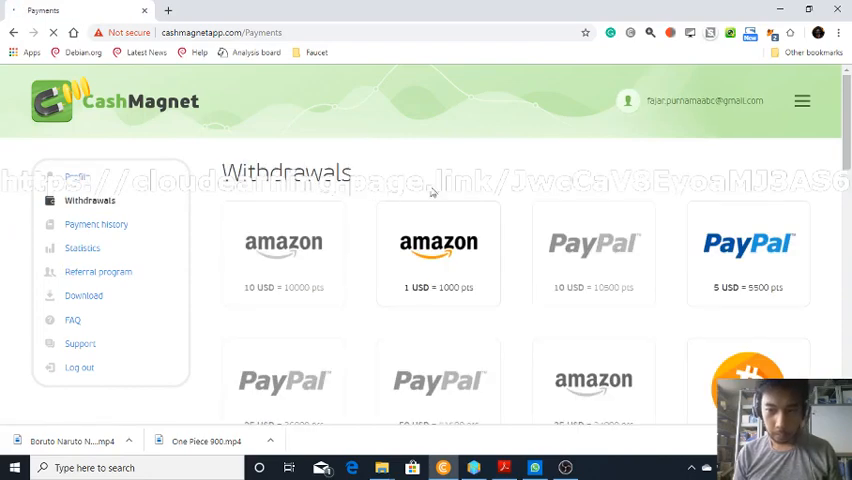
Step: Request the 5 USD PayPal payout and confirm it in the dialog
{"action": "left_click", "coordinate": [748, 250]}
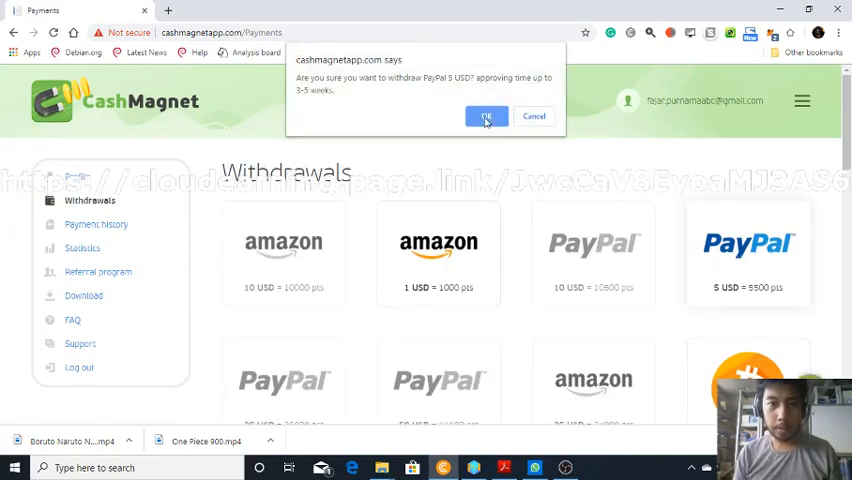
{"action": "mouse_move", "coordinate": [374, 92]}
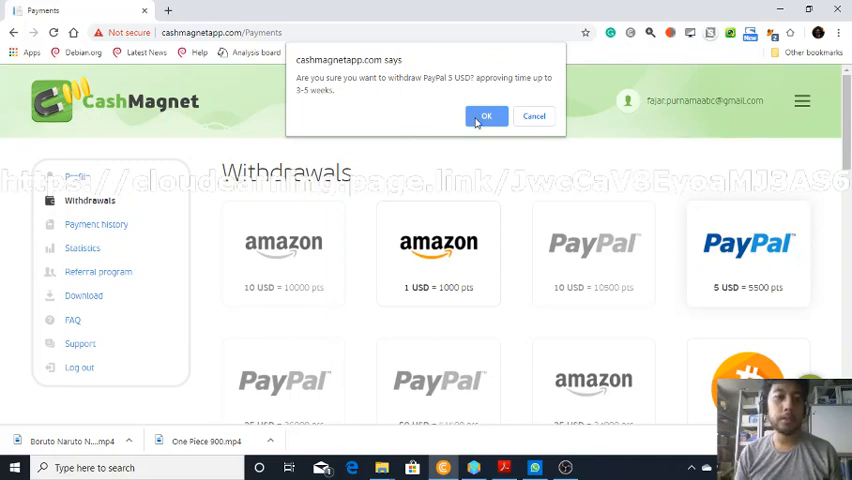
{"action": "left_click", "coordinate": [486, 116]}
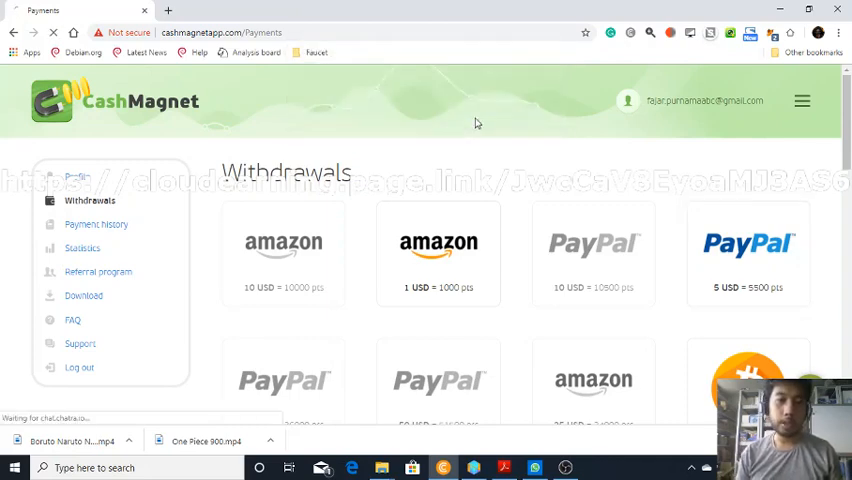
Step: Check the pending request in Payment history, then return to Withdrawals
{"action": "left_click", "coordinate": [96, 224]}
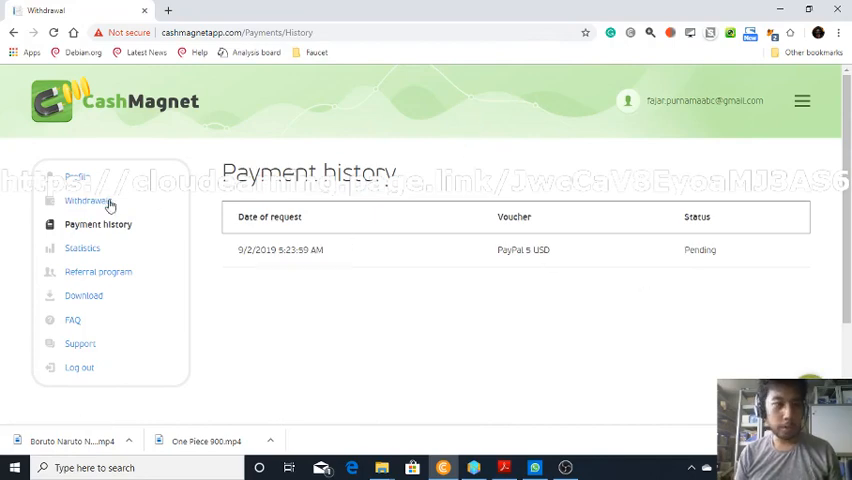
{"action": "left_click", "coordinate": [84, 200]}
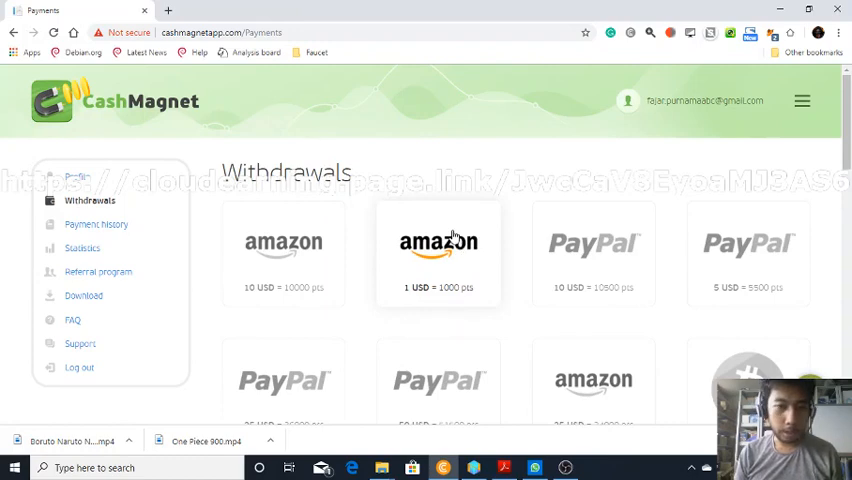
Step: Request the 1 USD Amazon payout and confirm it in the dialog
{"action": "left_click", "coordinate": [436, 242]}
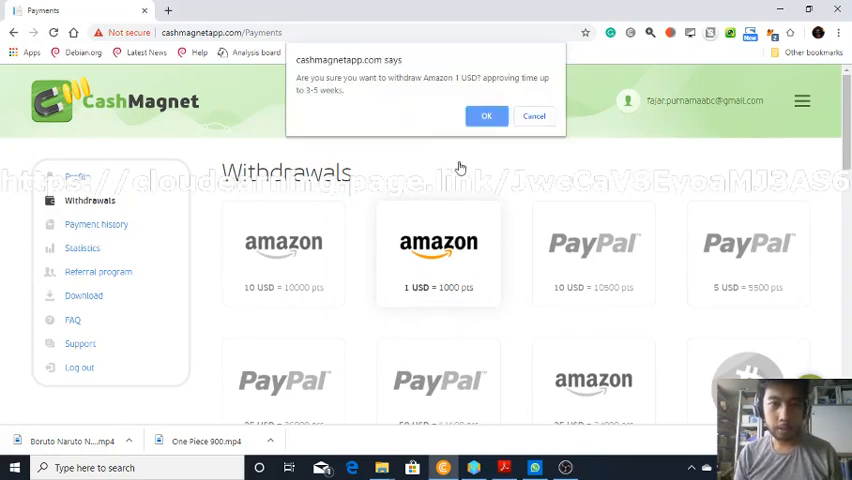
{"action": "left_click", "coordinate": [486, 116]}
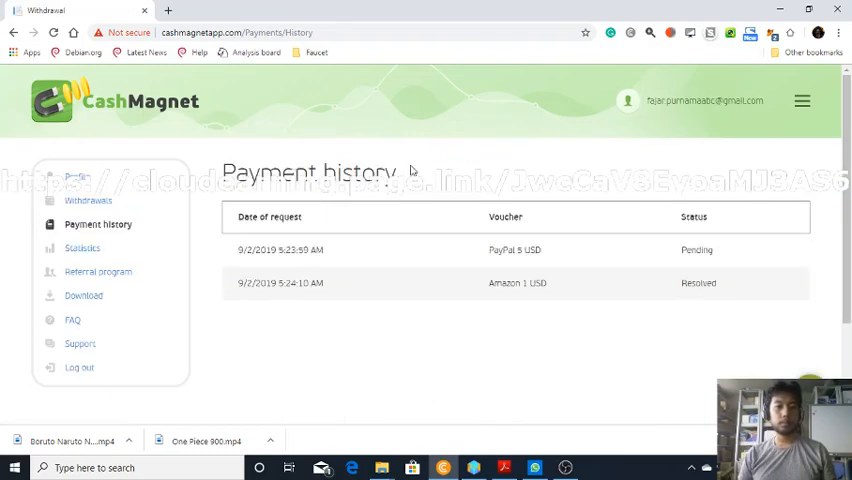
{"action": "mouse_move", "coordinate": [488, 296]}
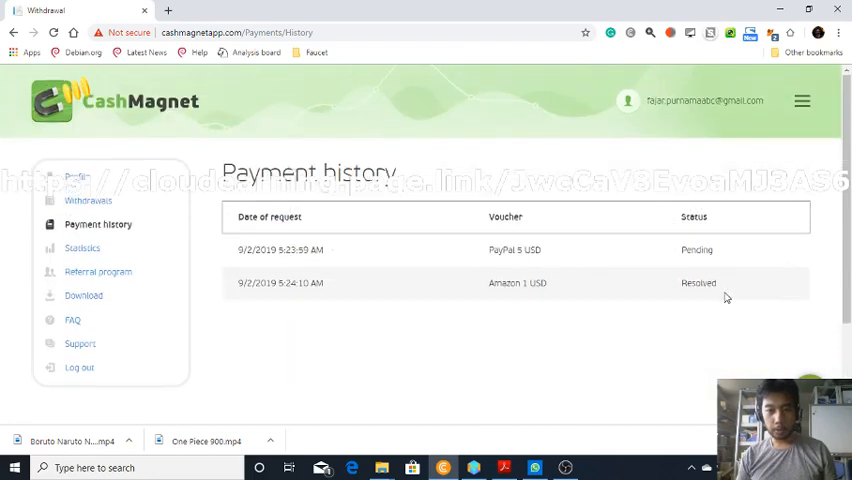
{"action": "mouse_move", "coordinate": [310, 284]}
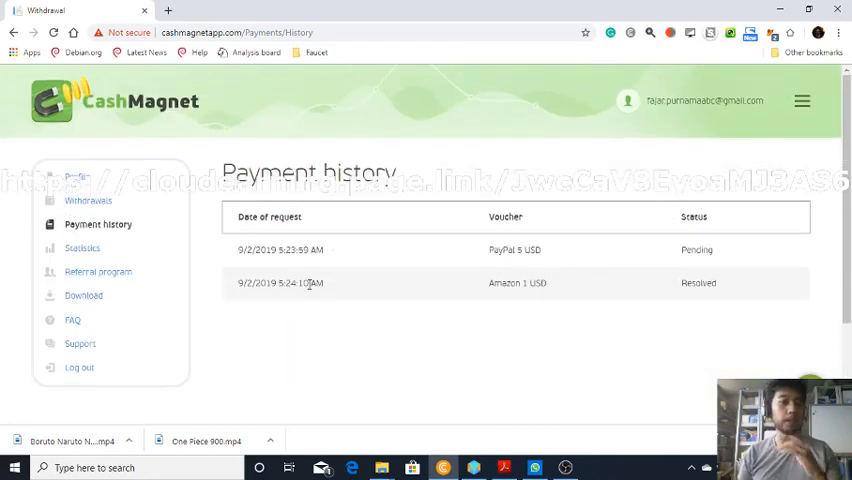
{"action": "mouse_move", "coordinate": [532, 264]}
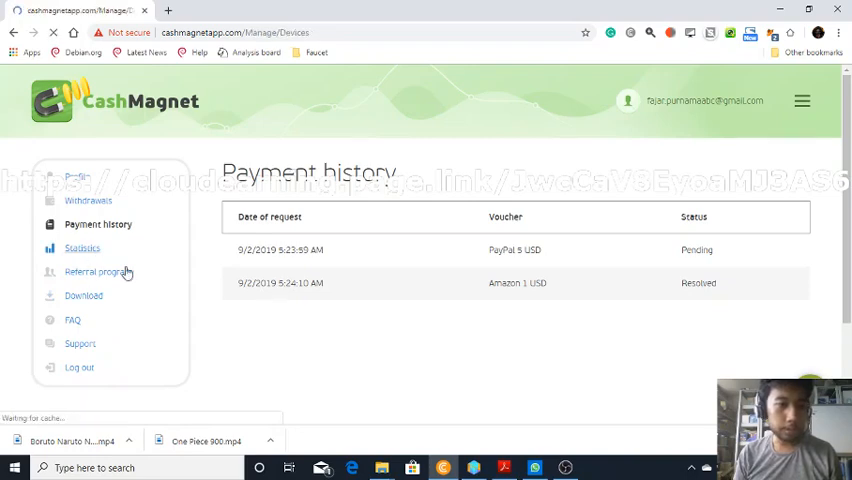
Step: Show the Statistics earnings chart and bring up the 'Show earnings for' month choices
{"action": "left_click", "coordinate": [82, 248]}
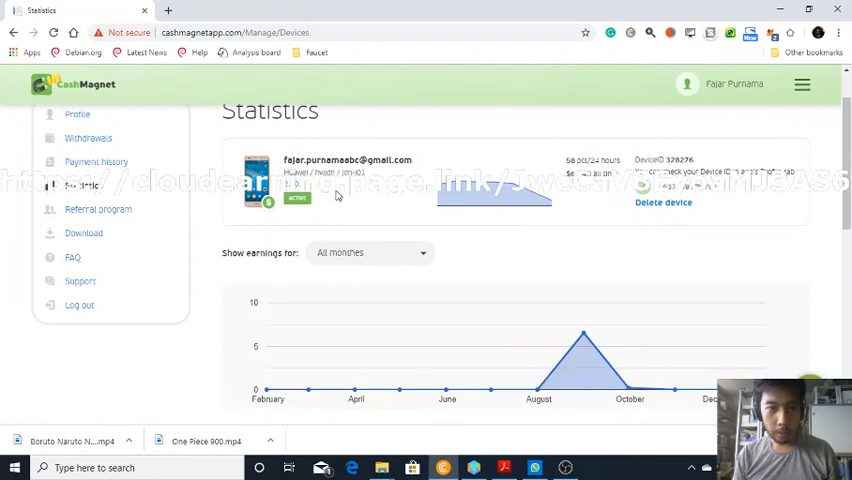
{"action": "scroll", "scroll_direction": "down", "scroll_amount": 3}
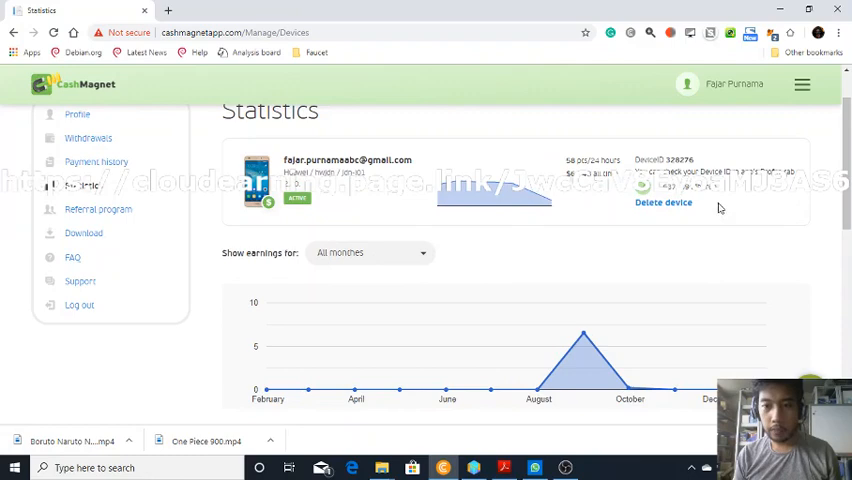
{"action": "scroll", "scroll_direction": "down", "scroll_amount": 3}
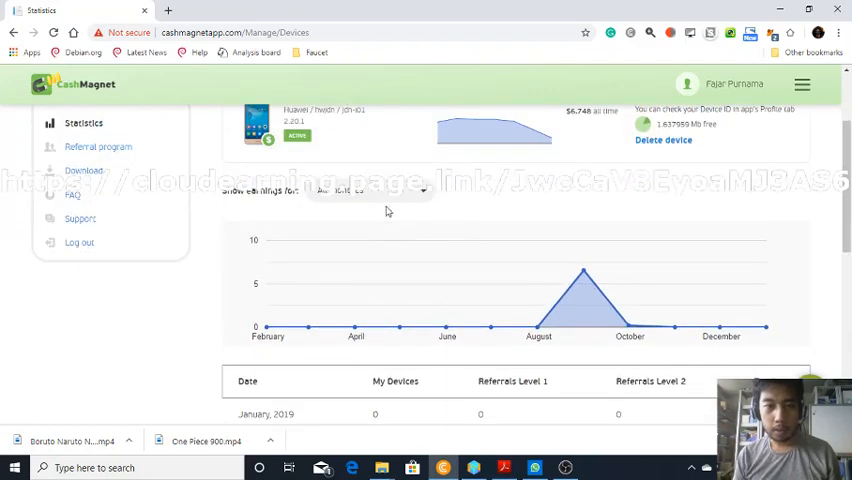
{"action": "left_click", "coordinate": [370, 190]}
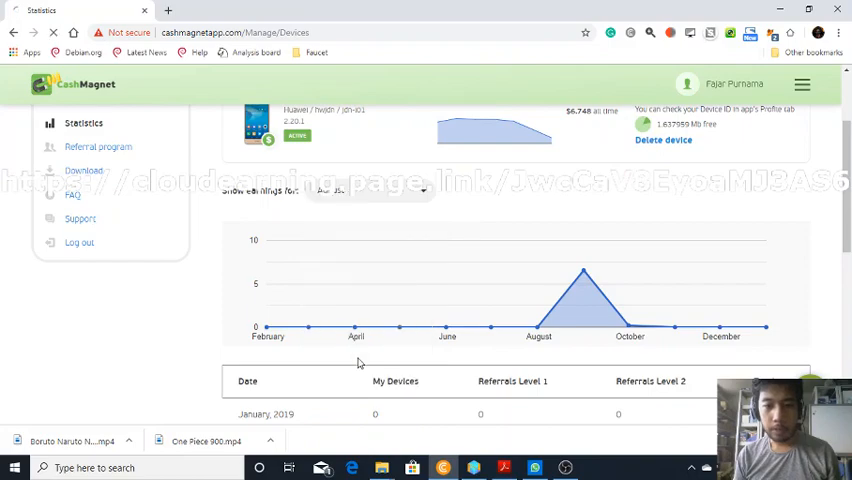
Step: Show August's daily earnings chart and the monthly table with August 2019 at 4.54
{"action": "left_click", "coordinate": [370, 260]}
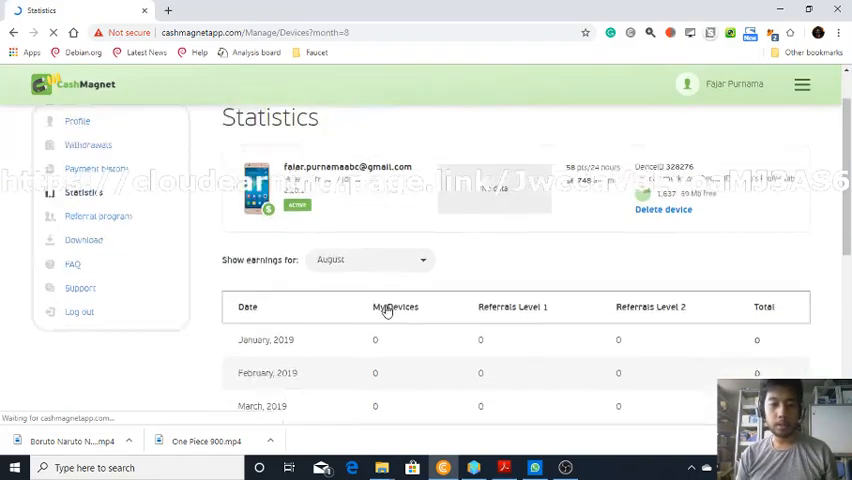
{"action": "scroll", "scroll_direction": "down", "scroll_amount": 3}
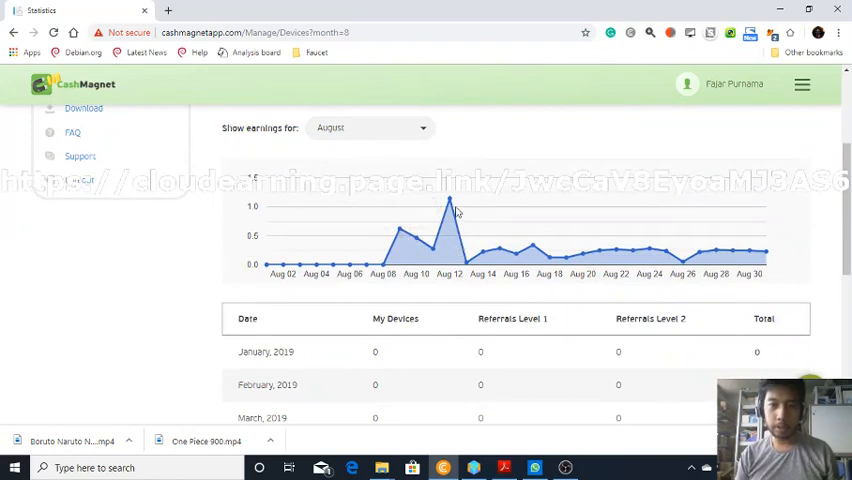
{"action": "mouse_move", "coordinate": [530, 252]}
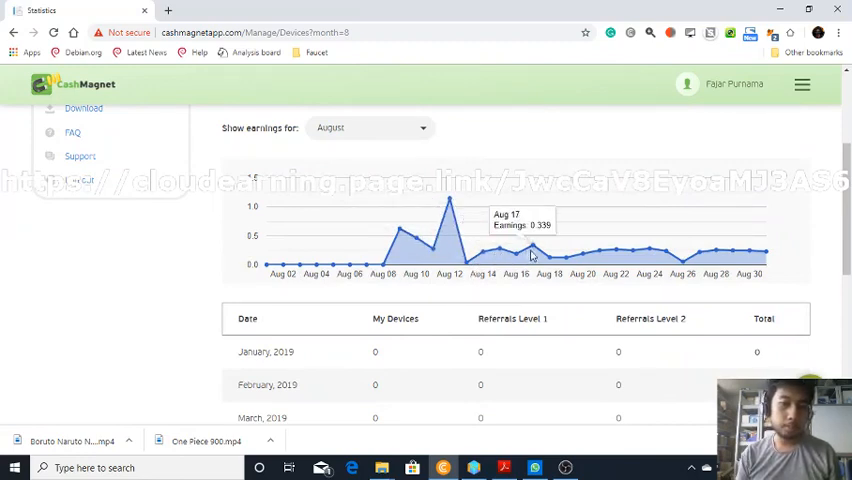
{"action": "mouse_move", "coordinate": [650, 260]}
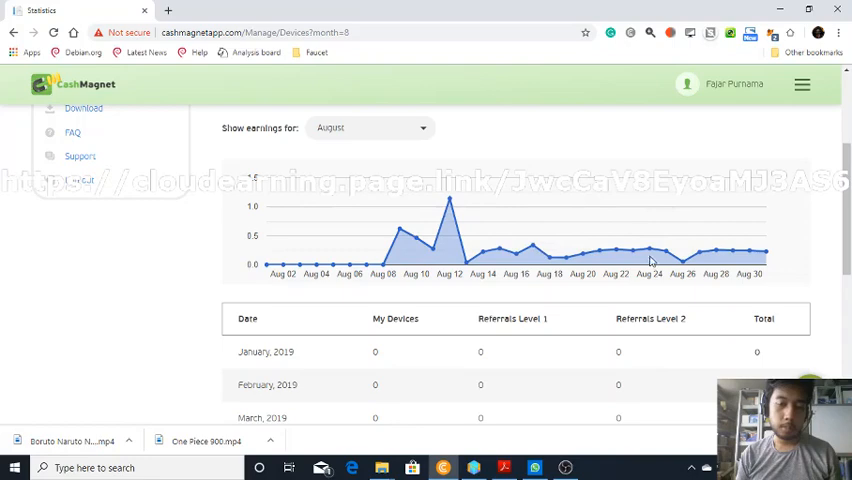
{"action": "mouse_move", "coordinate": [684, 268]}
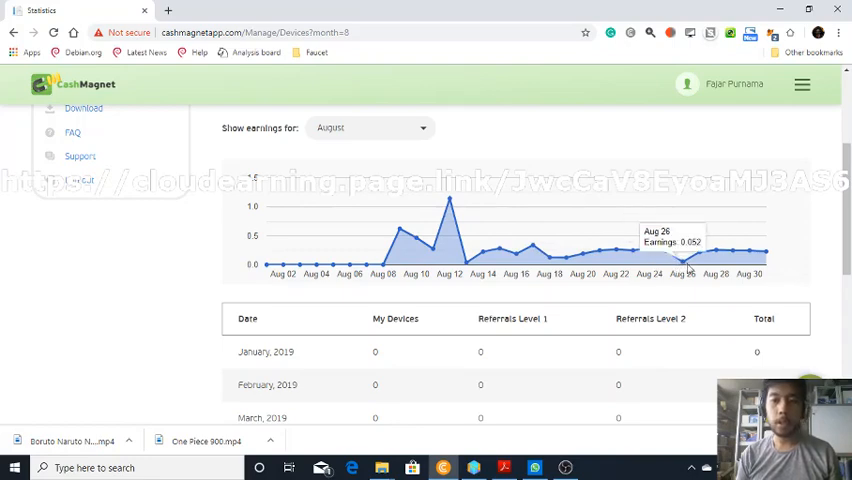
{"action": "mouse_move", "coordinate": [730, 256]}
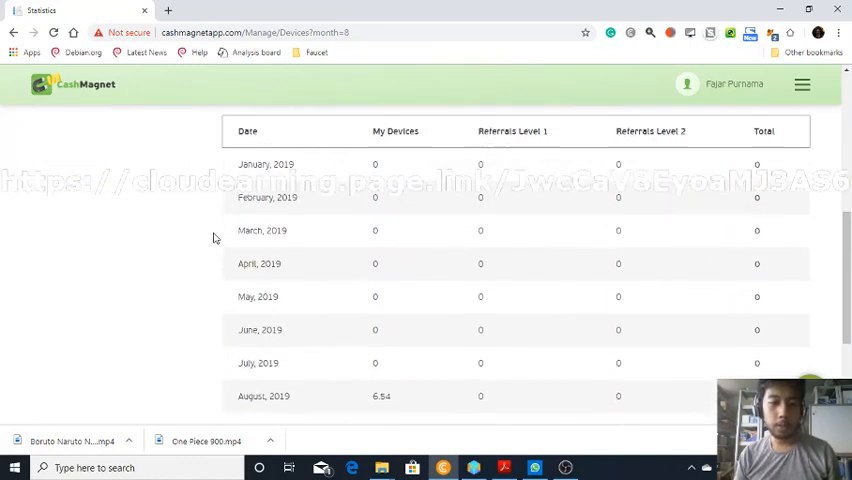
{"action": "scroll", "scroll_direction": "down", "scroll_amount": 3}
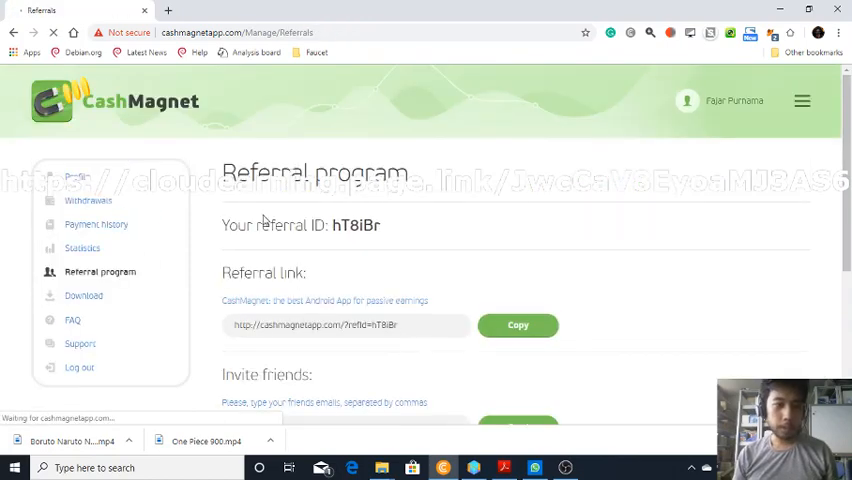
Step: Browse the referral link and invite sections, visit Download, then switch to payment history
{"action": "scroll", "scroll_direction": "down", "scroll_amount": 3}
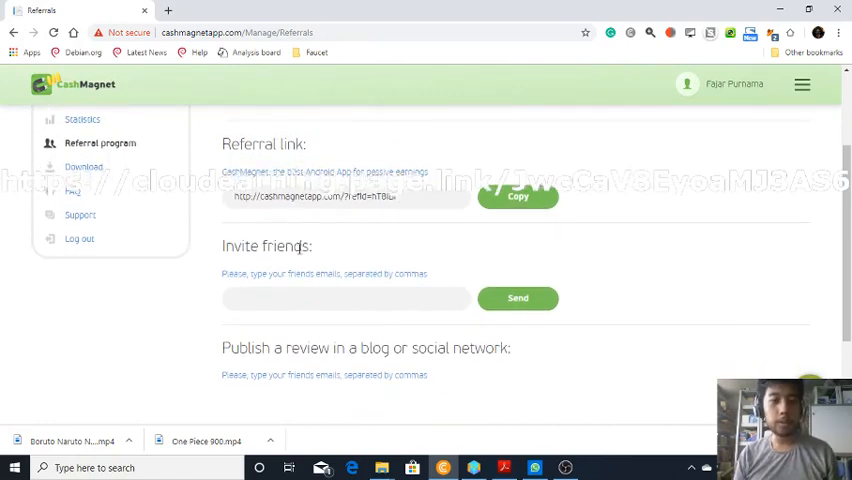
{"action": "scroll", "scroll_direction": "down", "scroll_amount": 3}
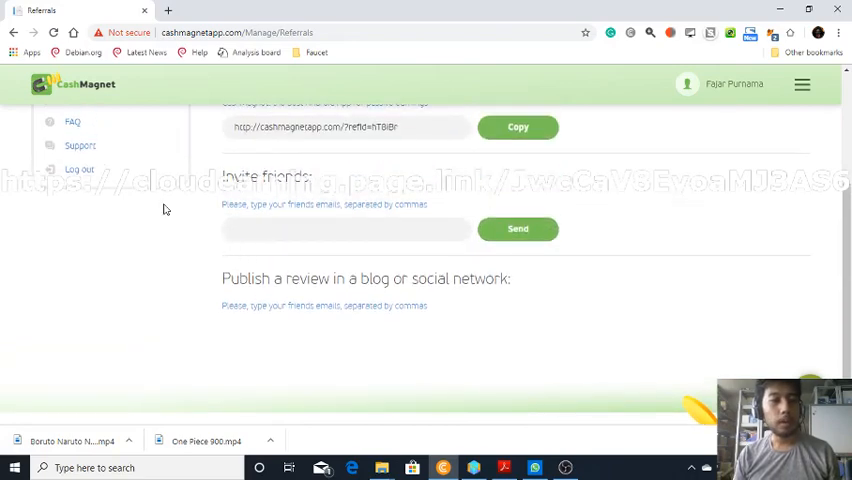
{"action": "left_click", "coordinate": [84, 160]}
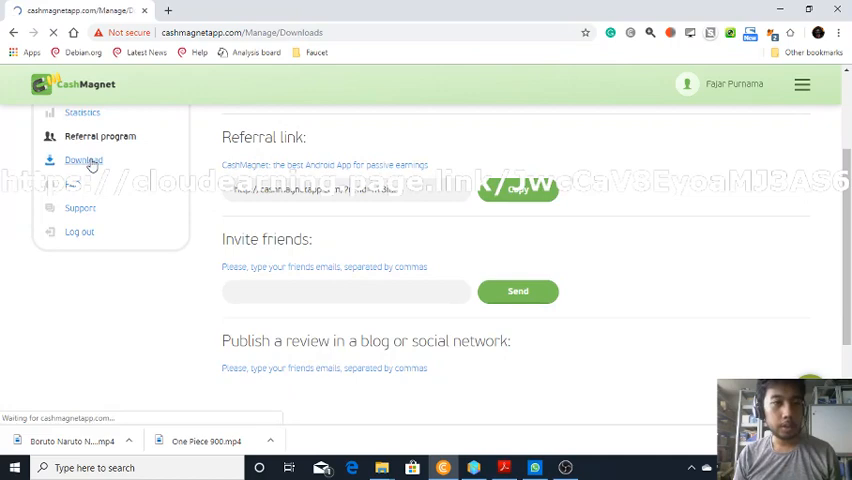
{"action": "left_click", "coordinate": [84, 160]}
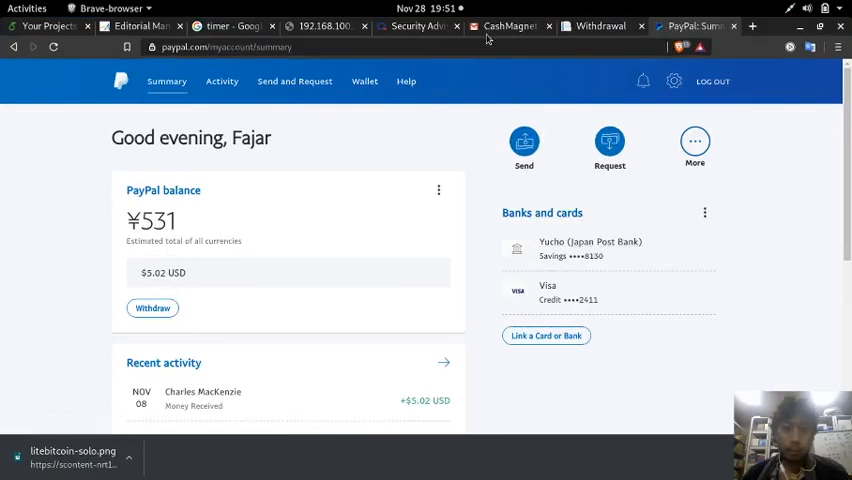
{"action": "left_click", "coordinate": [508, 24]}
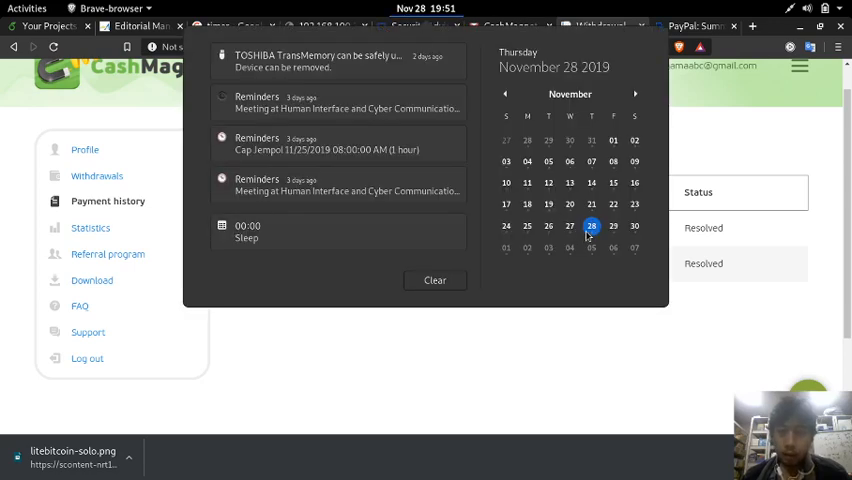
Step: Page the top-bar calendar back to October 2019
{"action": "left_click", "coordinate": [506, 94]}
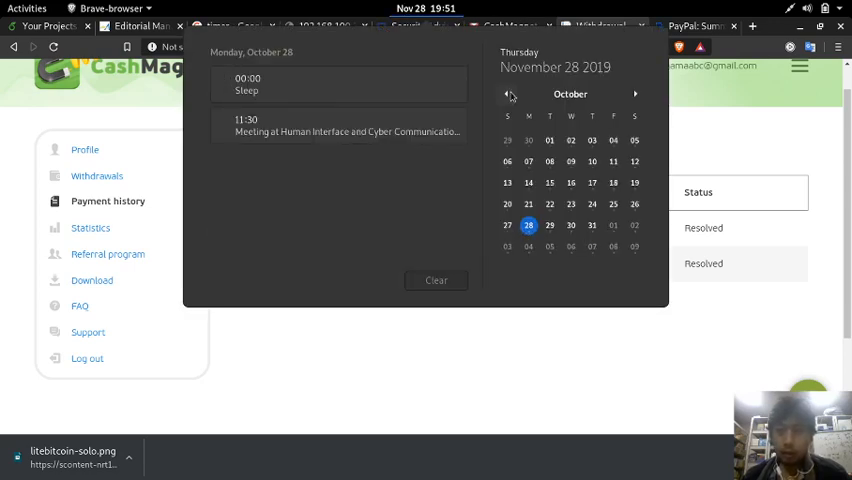
Step: Flip the calendar back to September, then forward through October to November 2019
{"action": "left_click", "coordinate": [508, 94]}
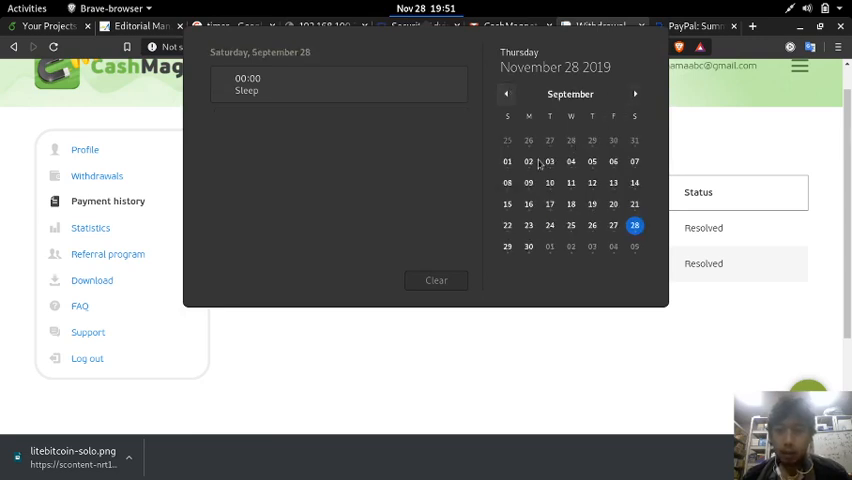
{"action": "left_click", "coordinate": [636, 94]}
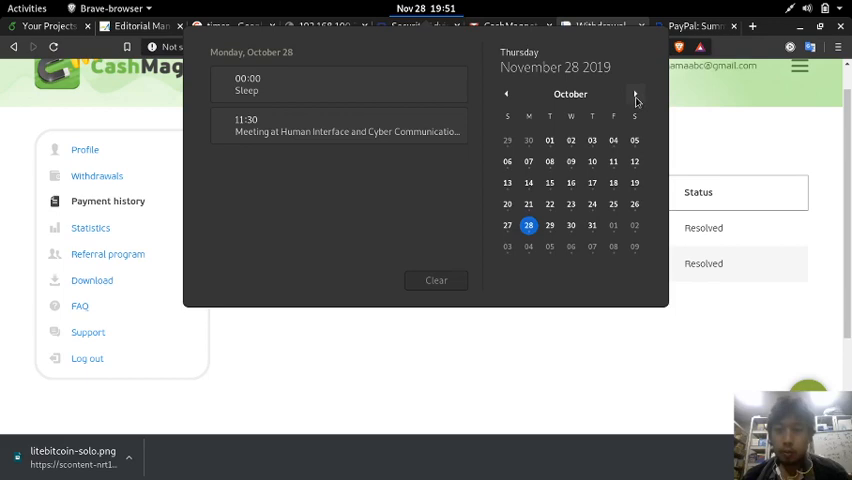
{"action": "left_click", "coordinate": [636, 92]}
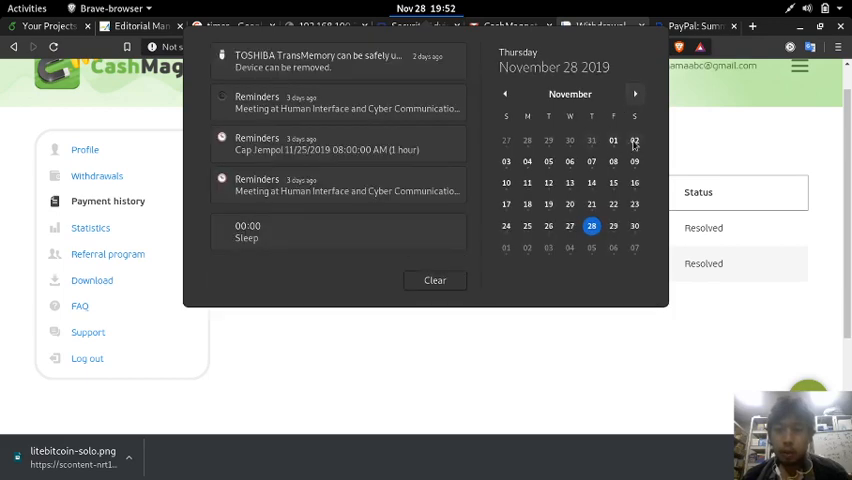
{"action": "mouse_move", "coordinate": [730, 340]}
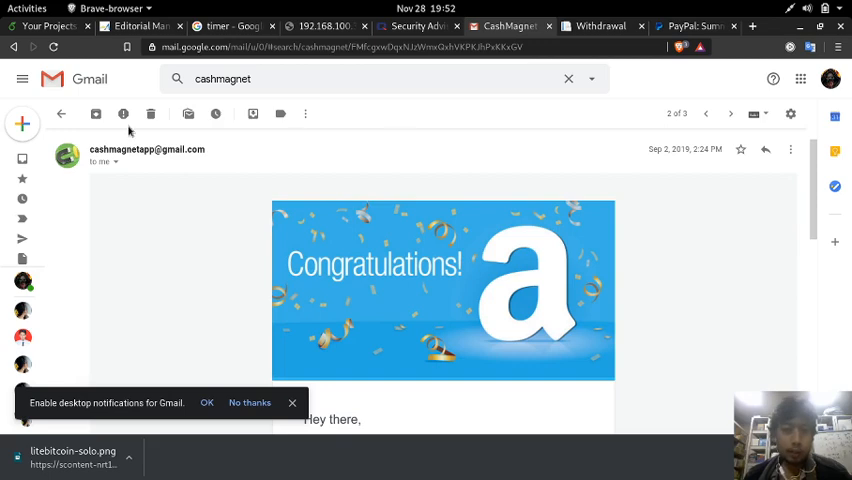
{"action": "mouse_move", "coordinate": [660, 118]}
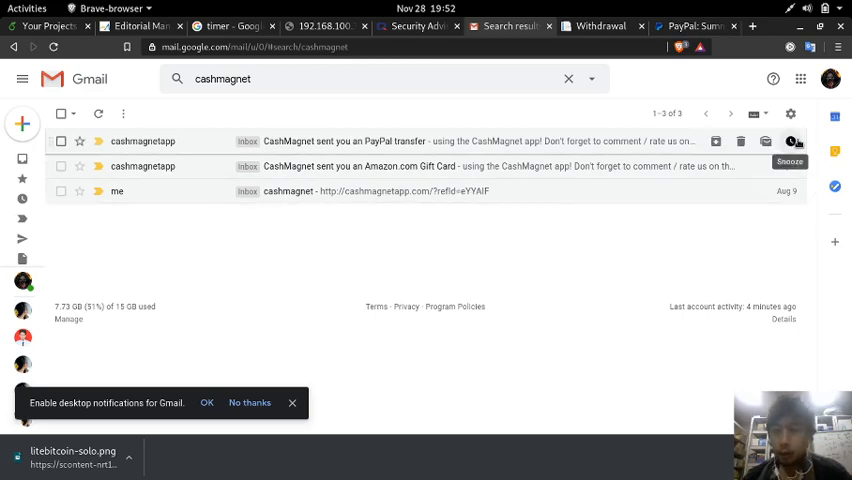
Step: Return from the CashMagnet gift card email to the three 'cashmagnet' search results
{"action": "left_click", "coordinate": [692, 24]}
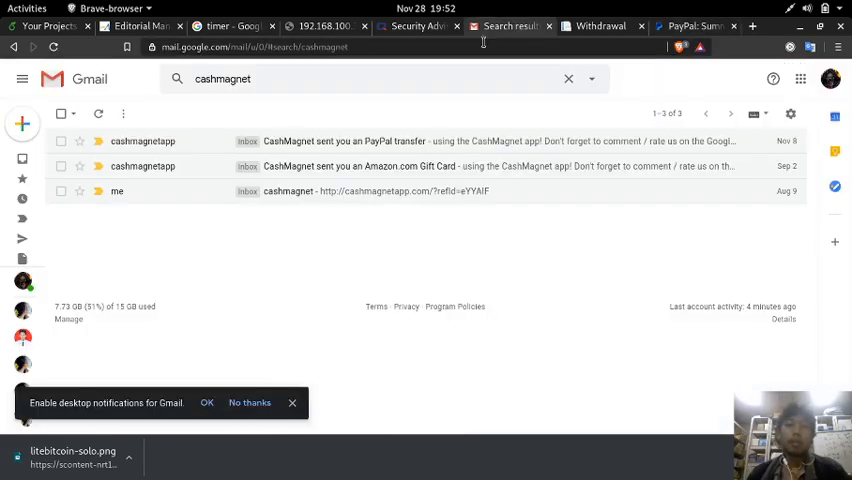
Step: Read the 'CashMagnet sent you an PayPal transfer' email, then switch to the PayPal summary
{"action": "left_click", "coordinate": [344, 140]}
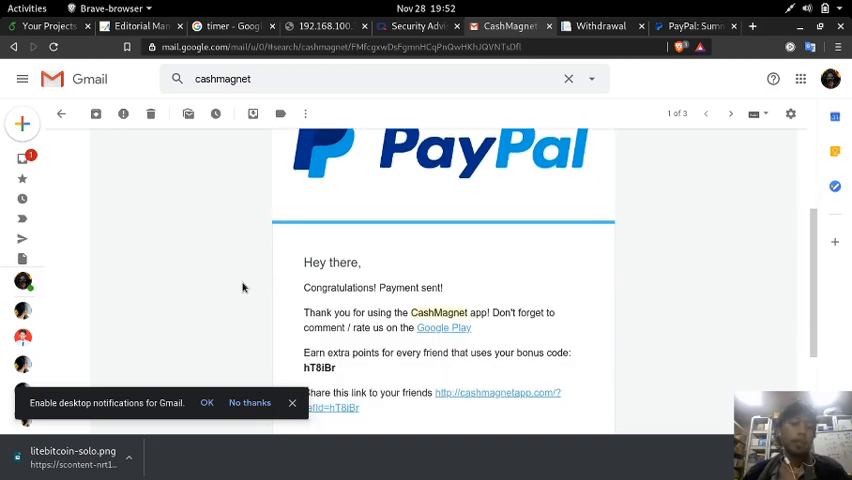
{"action": "scroll", "scroll_direction": "down", "scroll_amount": 3}
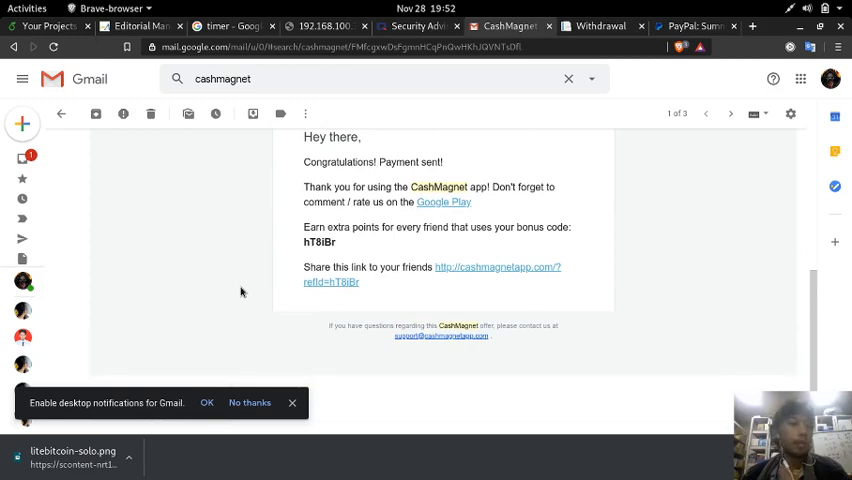
{"action": "scroll", "scroll_direction": "down", "scroll_amount": 3}
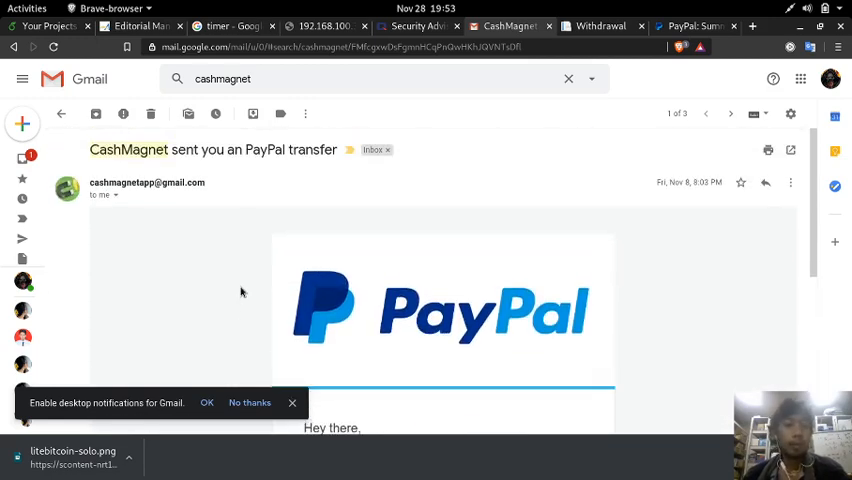
{"action": "scroll", "scroll_direction": "down", "scroll_amount": 3}
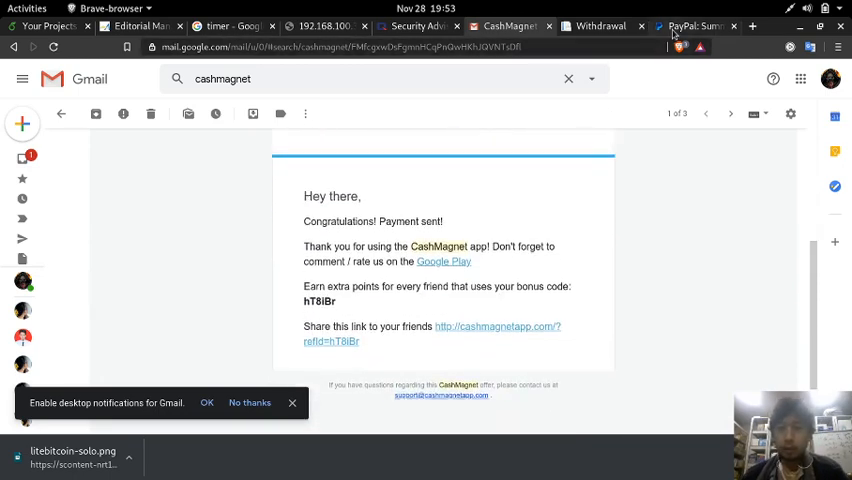
{"action": "left_click", "coordinate": [696, 24]}
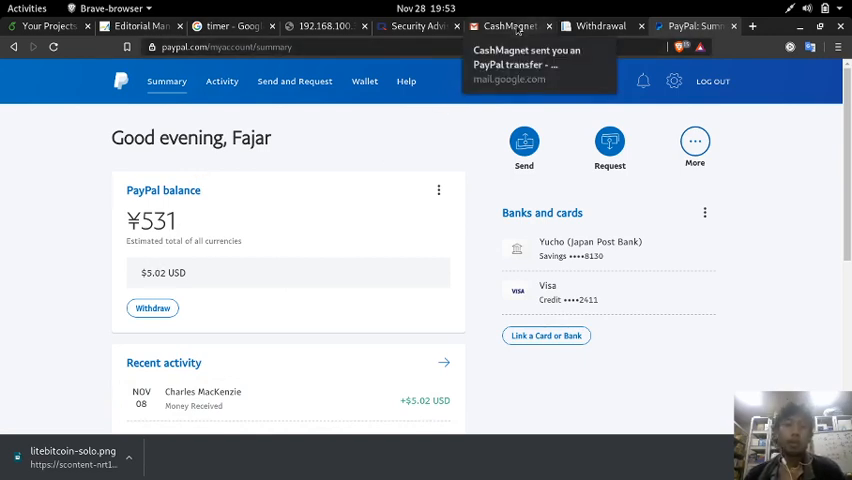
Step: Switch to the CashMagnet payment history showing the resolved 5 USD PayPal and 1 USD Amazon vouchers
{"action": "left_click", "coordinate": [508, 24]}
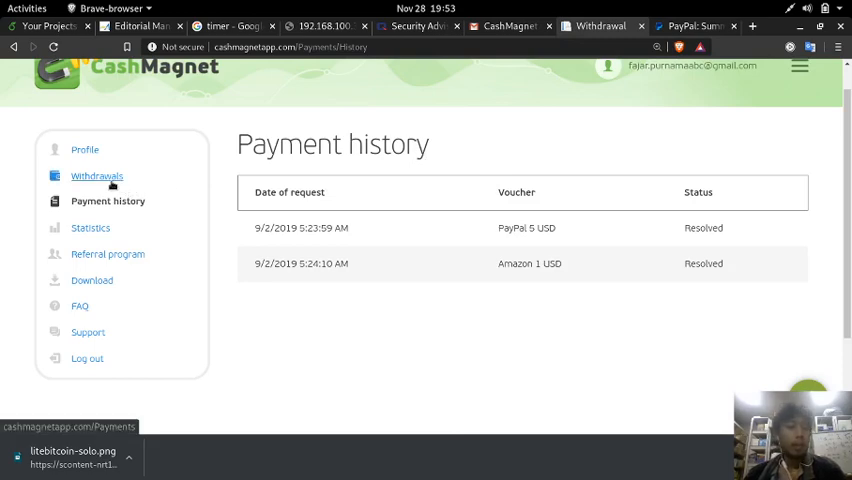
Step: Browse the Withdrawals reward cards down through Amazon, PayPal and bitcoin payout options
{"action": "left_click", "coordinate": [96, 176]}
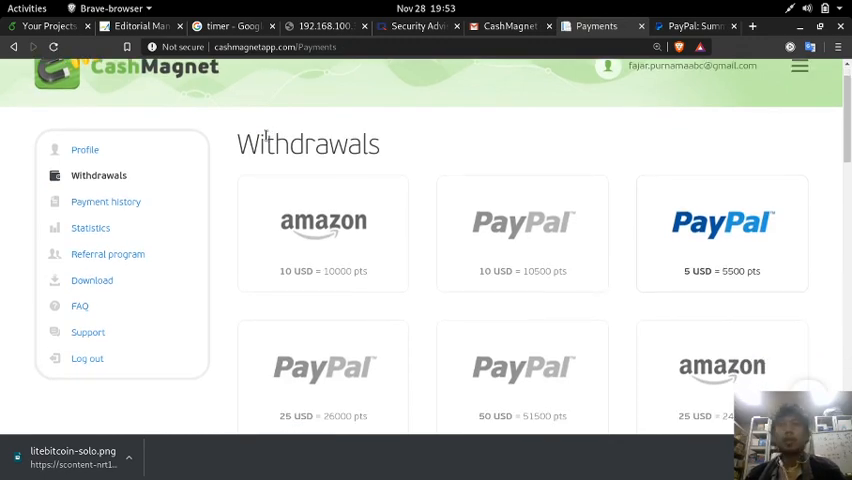
{"action": "scroll", "scroll_direction": "down", "scroll_amount": 3}
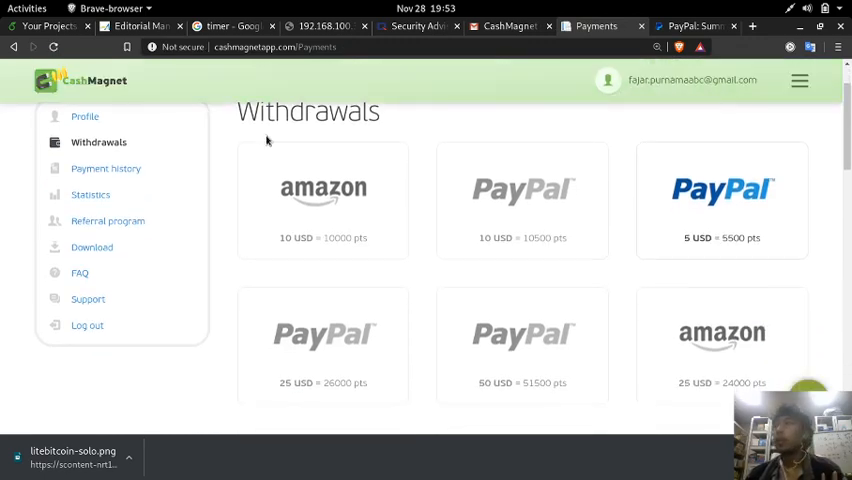
{"action": "scroll", "scroll_direction": "down", "scroll_amount": 3}
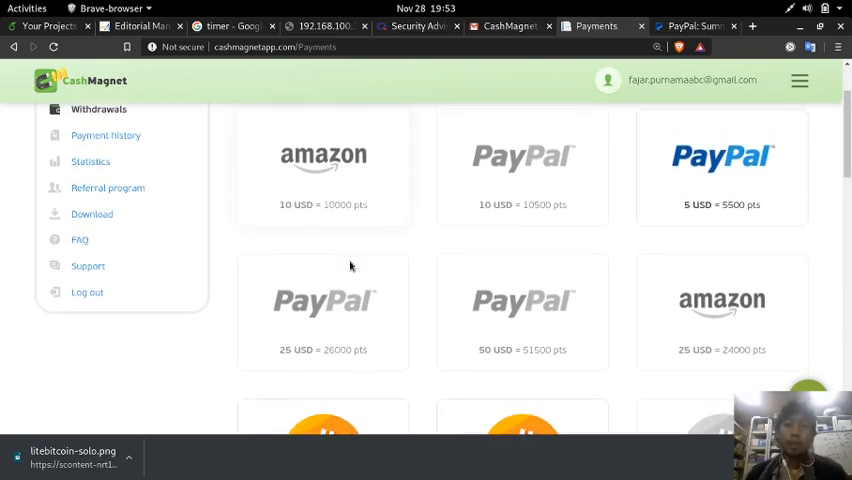
{"action": "scroll", "scroll_direction": "down", "scroll_amount": 3}
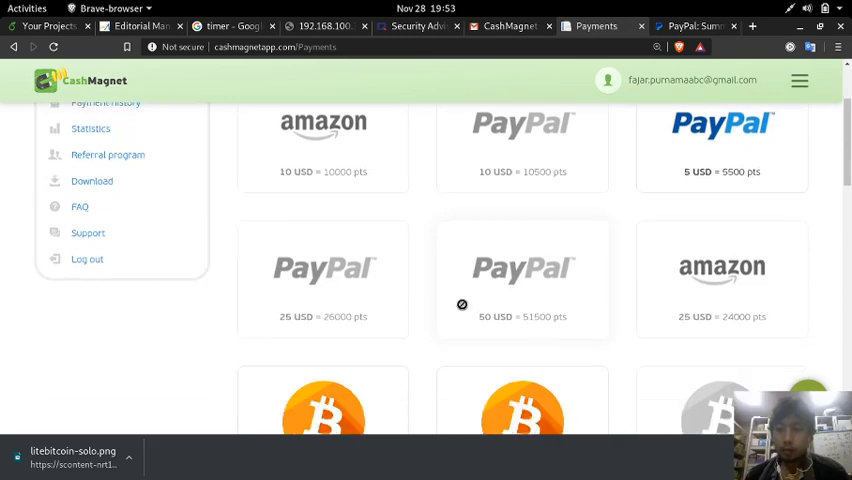
{"action": "scroll", "scroll_direction": "down", "scroll_amount": 3}
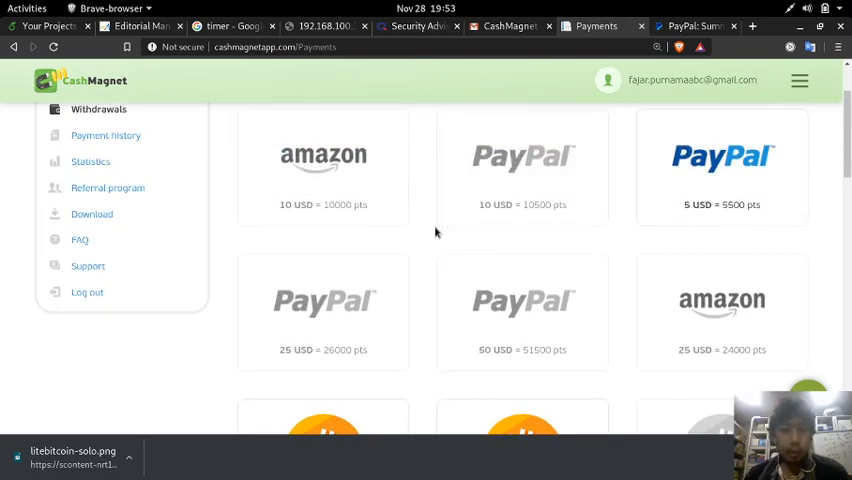
{"action": "scroll", "scroll_direction": "down", "scroll_amount": 3}
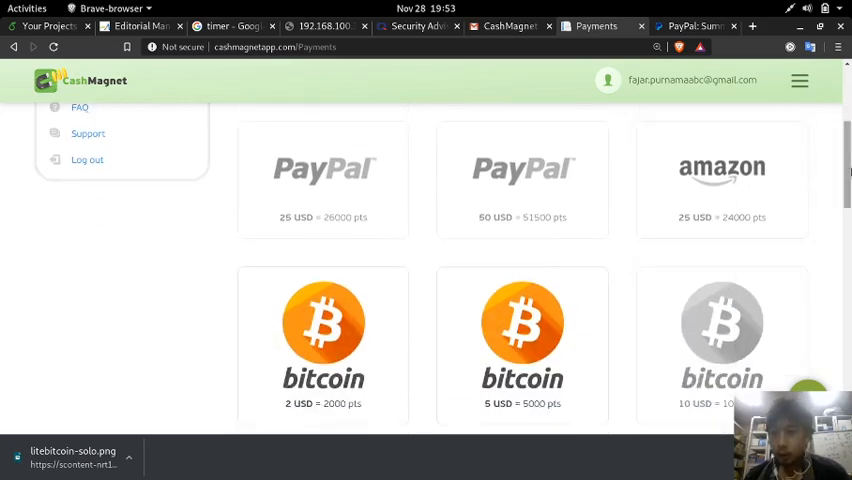
{"action": "scroll", "scroll_direction": "down", "scroll_amount": 3}
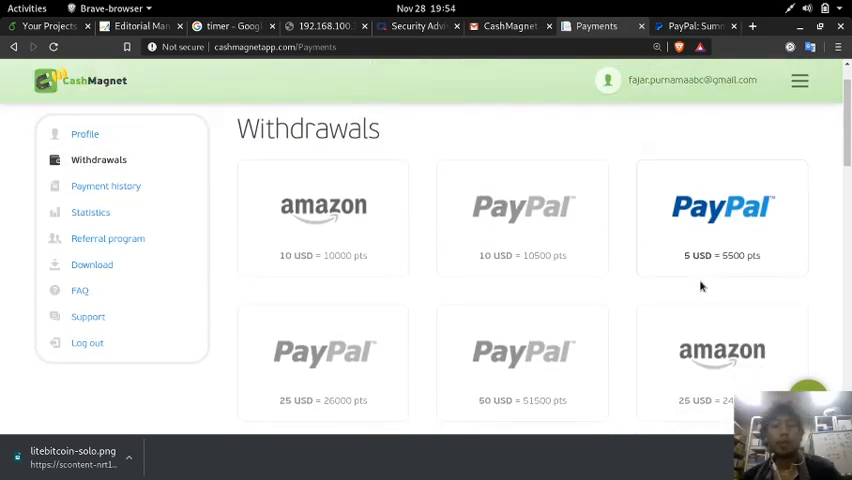
{"action": "scroll", "scroll_direction": "down", "scroll_amount": 3}
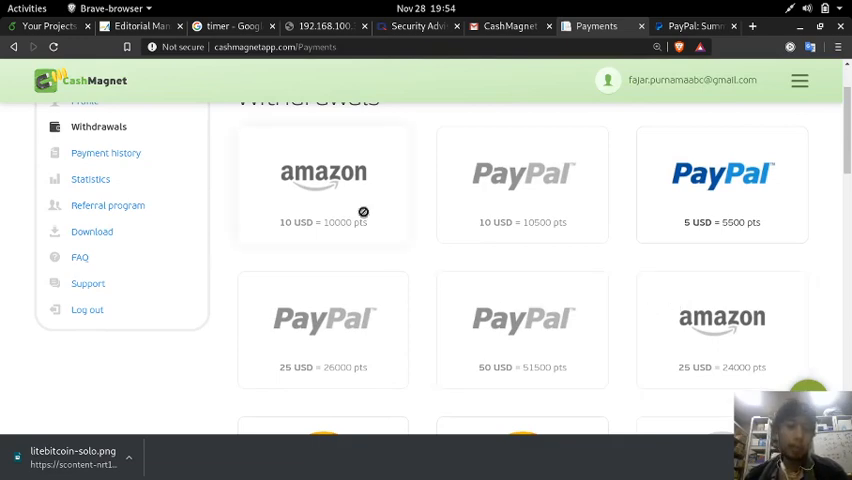
{"action": "scroll", "scroll_direction": "down", "scroll_amount": 3}
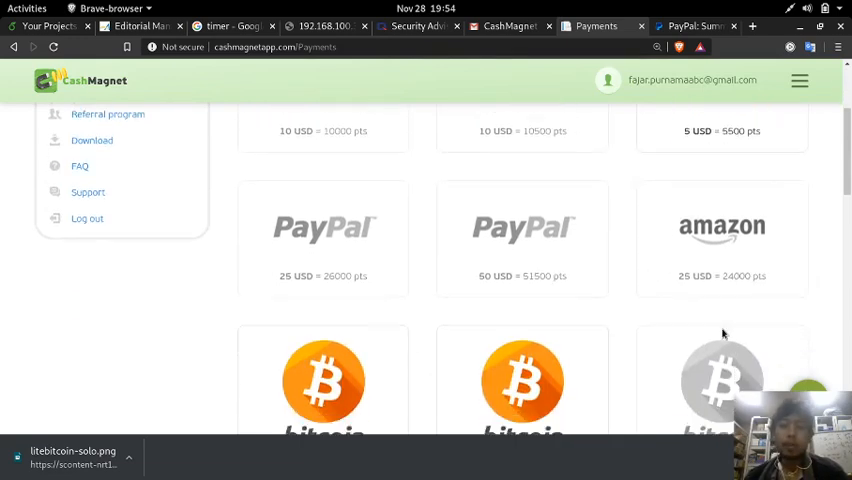
{"action": "scroll", "scroll_direction": "down", "scroll_amount": 3}
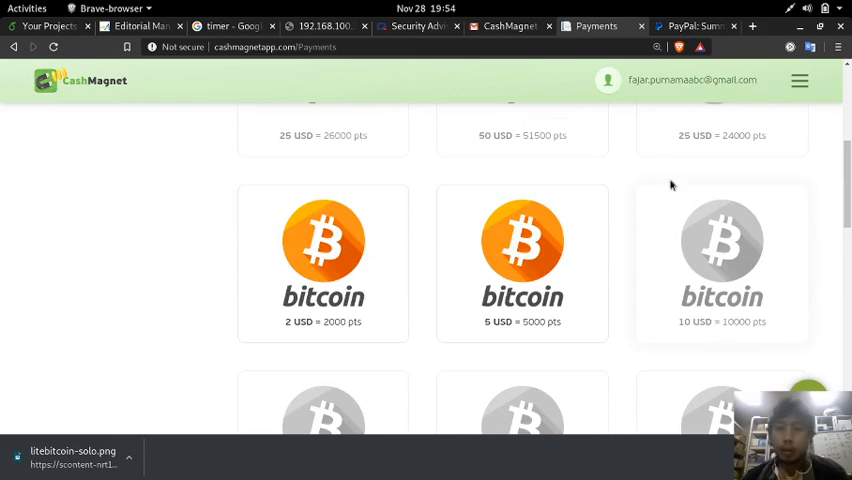
Step: Return to Gmail's CashMagnet "Payment sent" congratulations email
{"action": "left_click", "coordinate": [508, 26]}
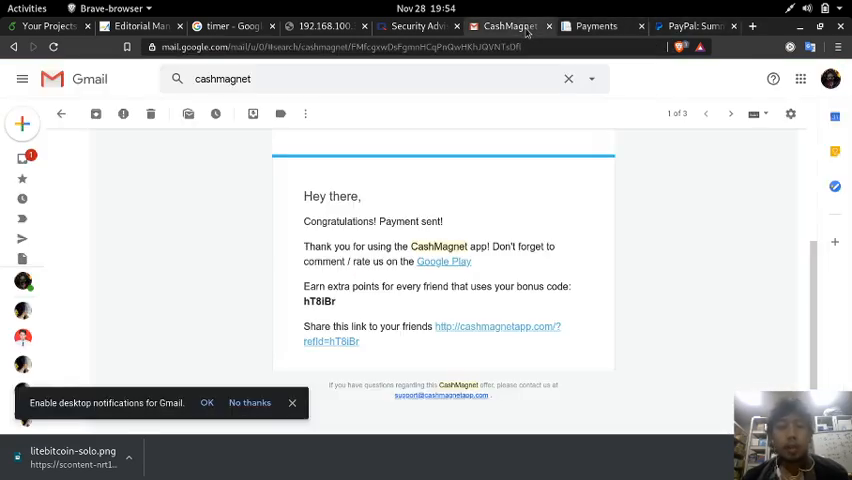
Step: Go back to the three CashMagnet email results, then switch to CashMagnet's bitcoin withdrawal options
{"action": "left_click", "coordinate": [62, 112]}
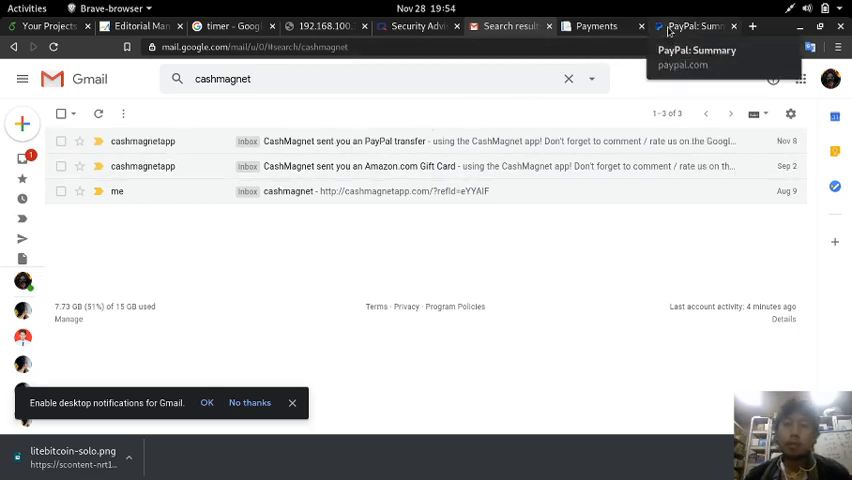
{"action": "left_click", "coordinate": [596, 26]}
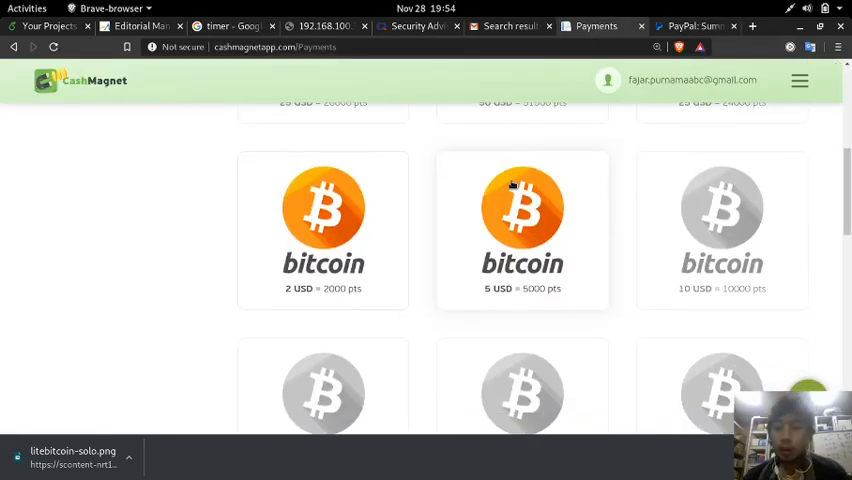
{"action": "scroll", "scroll_direction": "down", "scroll_amount": 3}
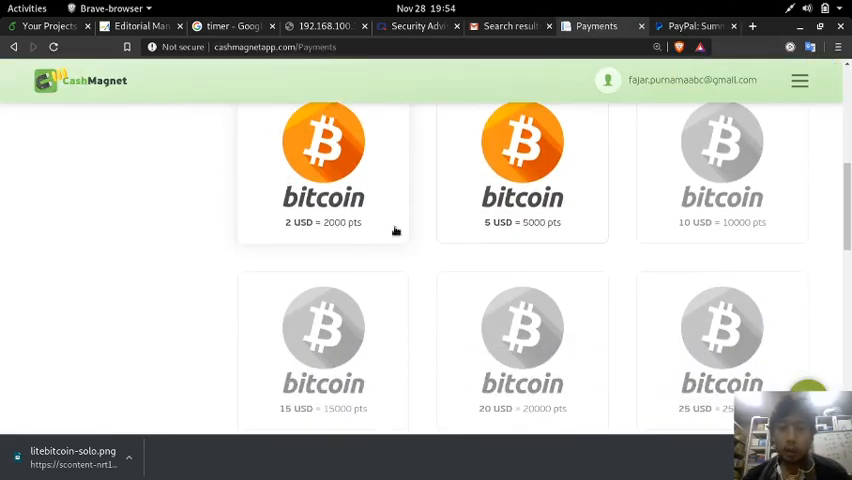
{"action": "scroll", "scroll_direction": "down", "scroll_amount": 3}
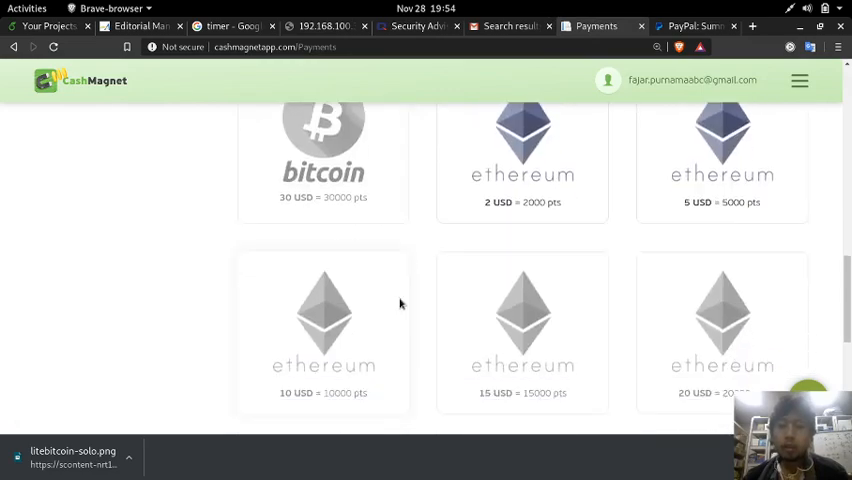
{"action": "scroll", "scroll_direction": "down", "scroll_amount": 3}
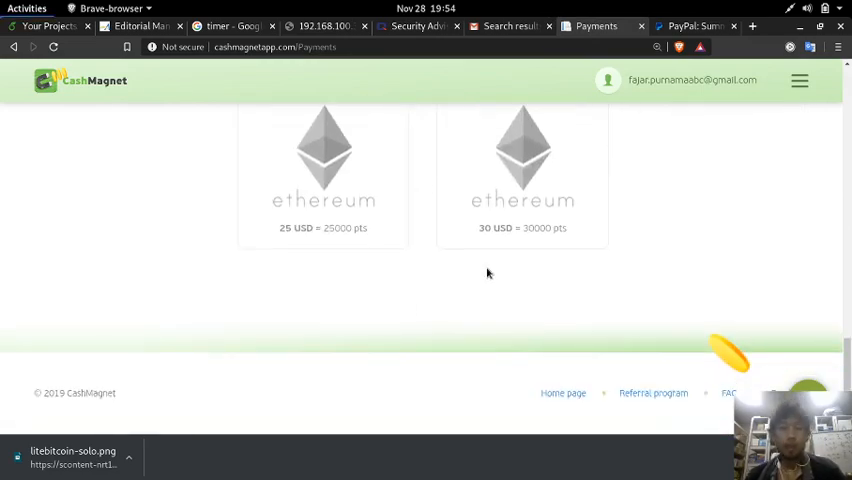